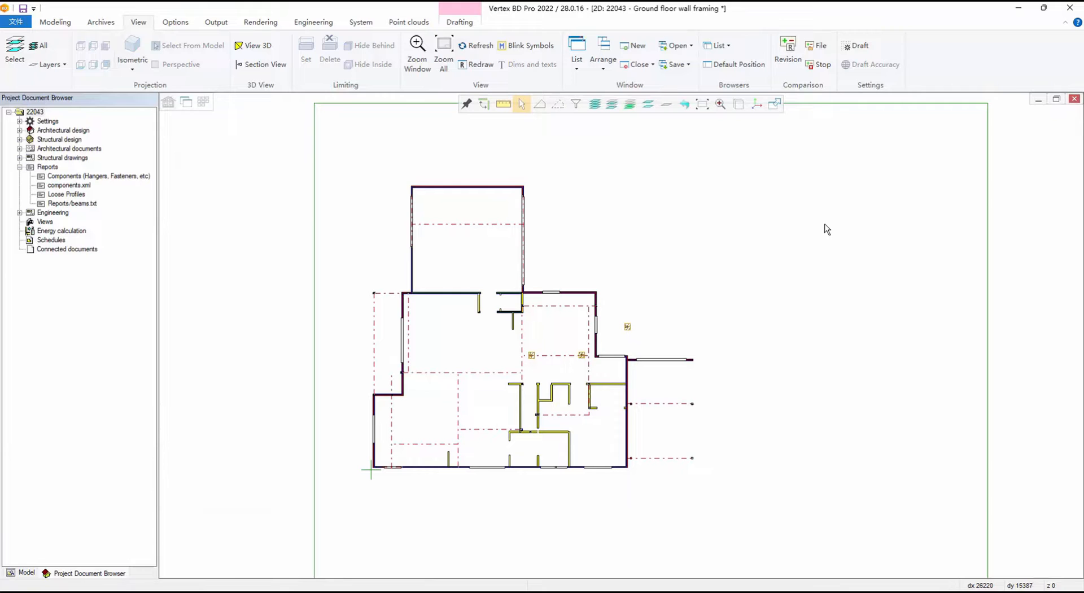
mouse_move(348, 363)
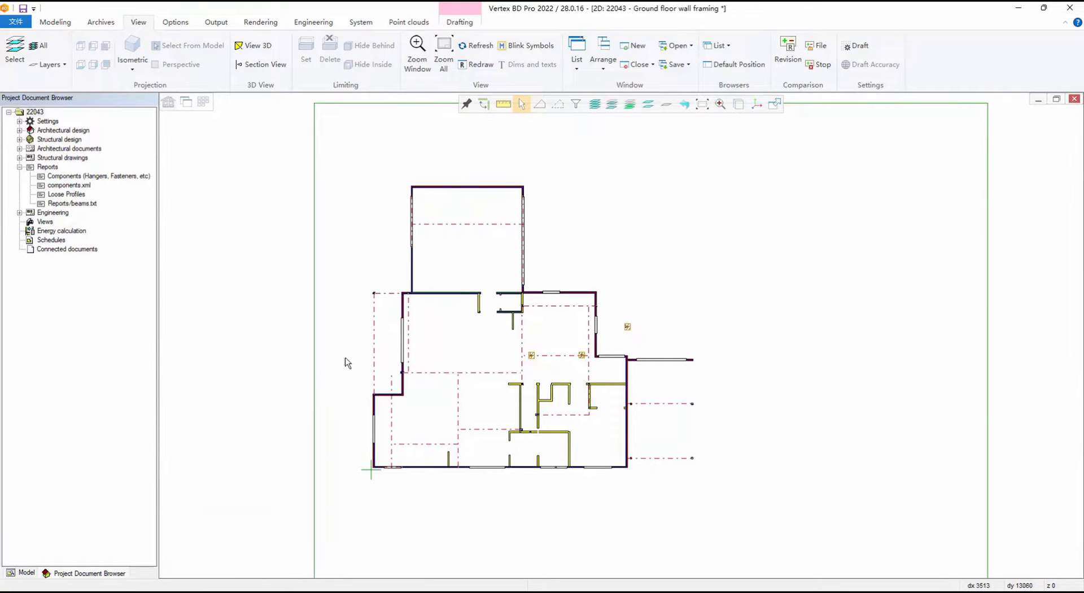
- Show the model object tree and inspect a 310UB main beam among the listed profiles
left_click(25, 574)
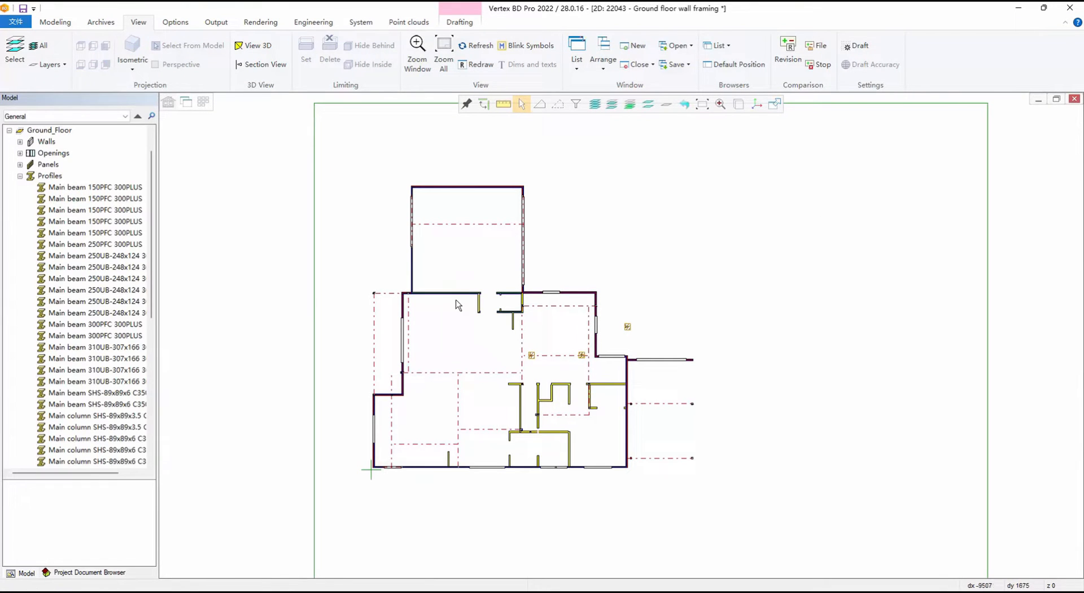
left_click(467, 224)
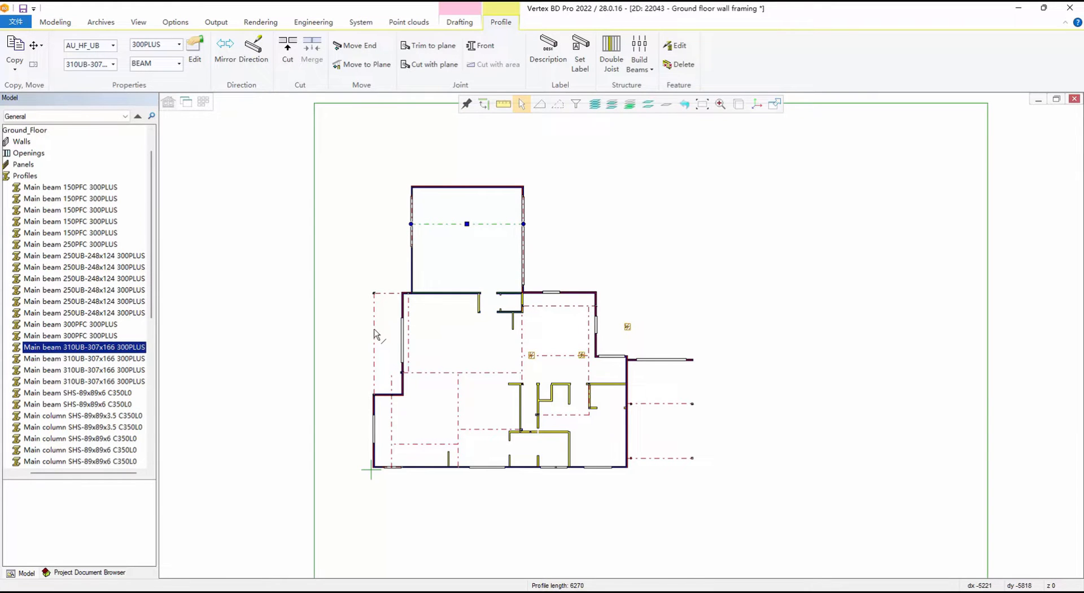
left_click(55, 22)
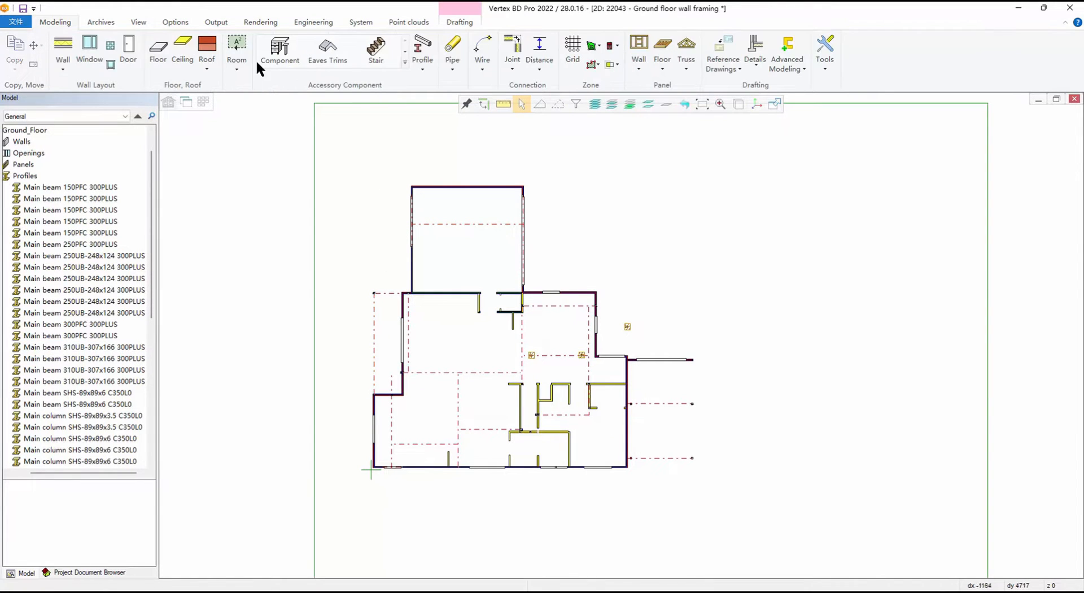
- Create a BEAMS profile schedule with piece labels and the #BEAM_SCHDL# table on the plan
left_click(216, 21)
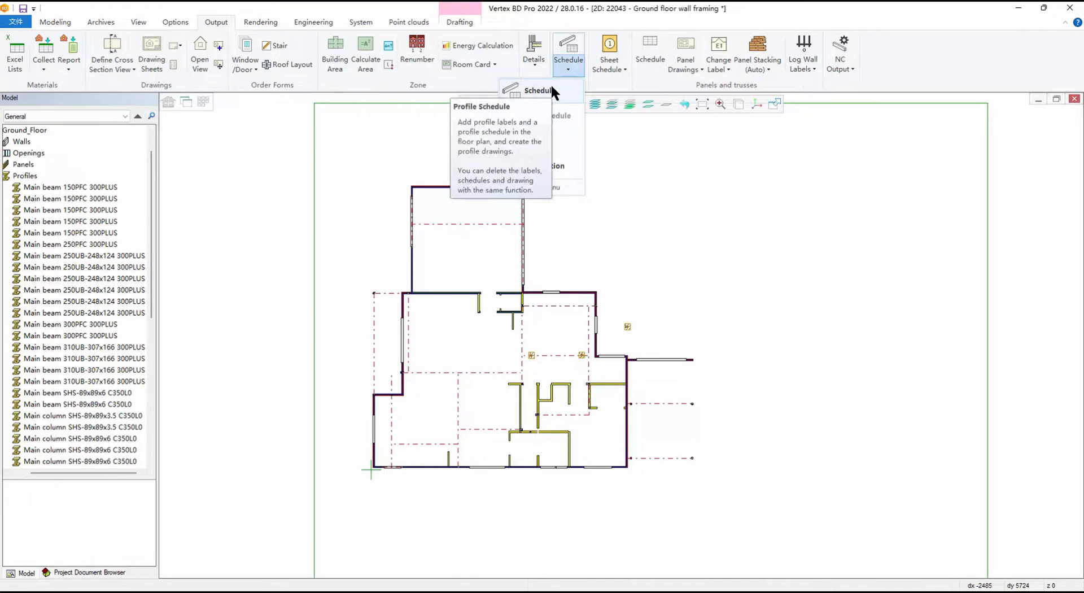
left_click(538, 90)
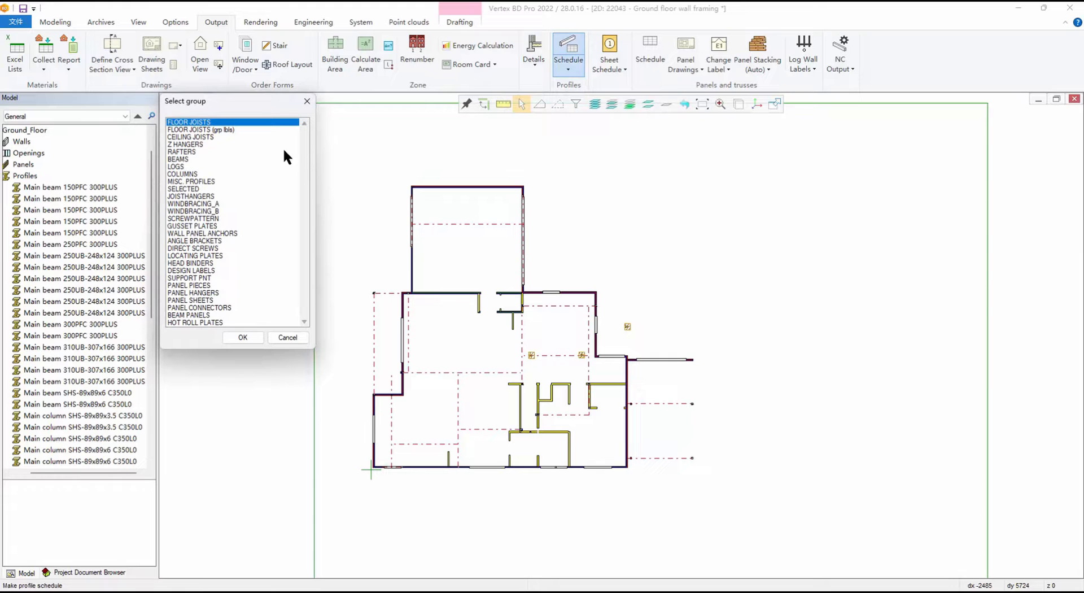
left_click(242, 337)
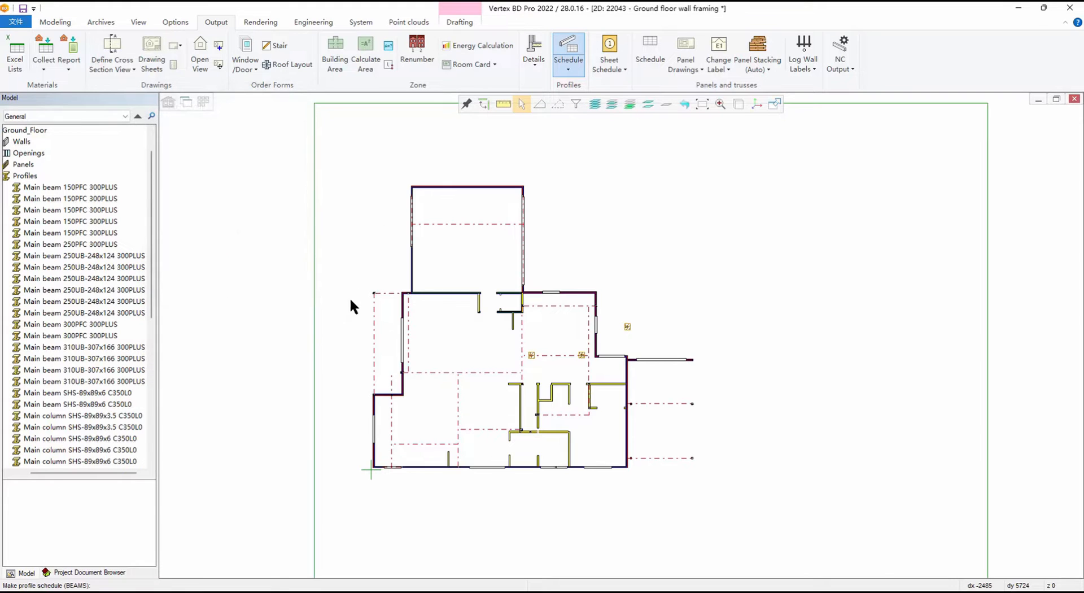
left_click(569, 53)
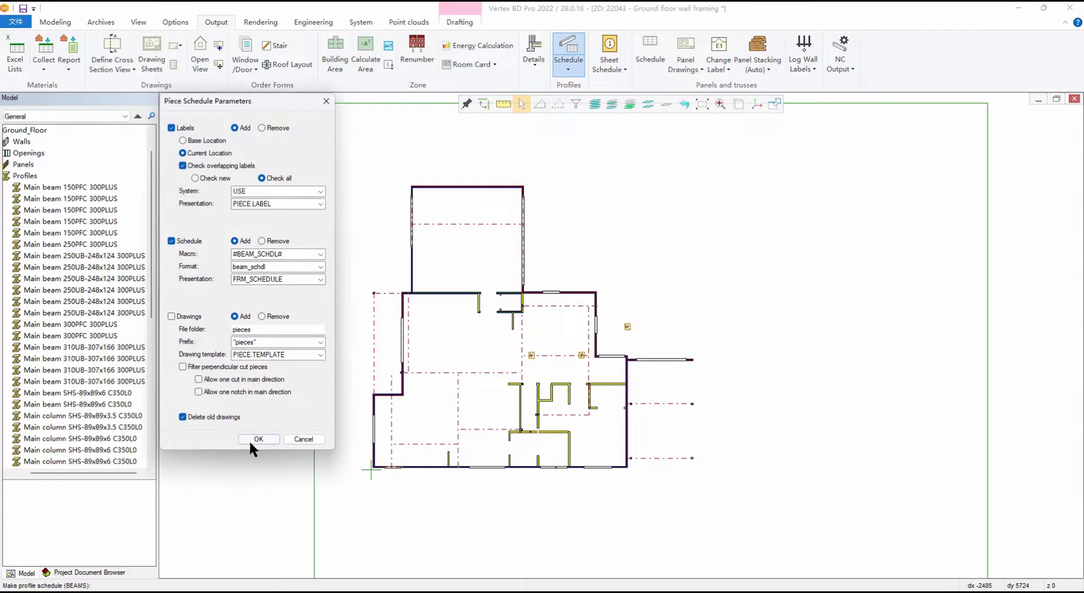
left_click(258, 439)
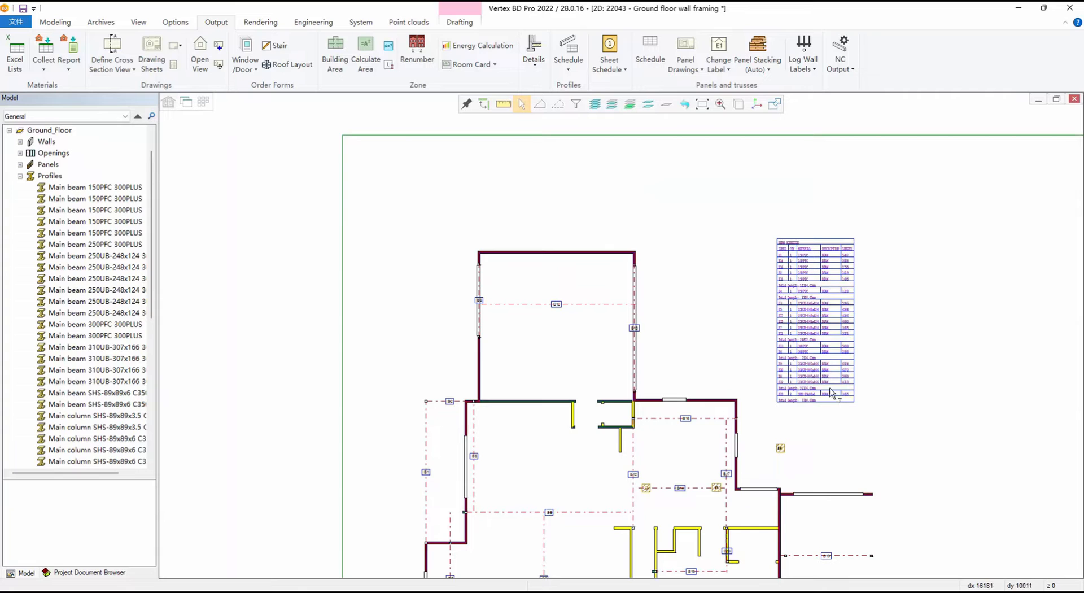
- Create a COLUMNS profile schedule with piece labels and the #COLUMN_SCHDL# table
left_click(569, 53)
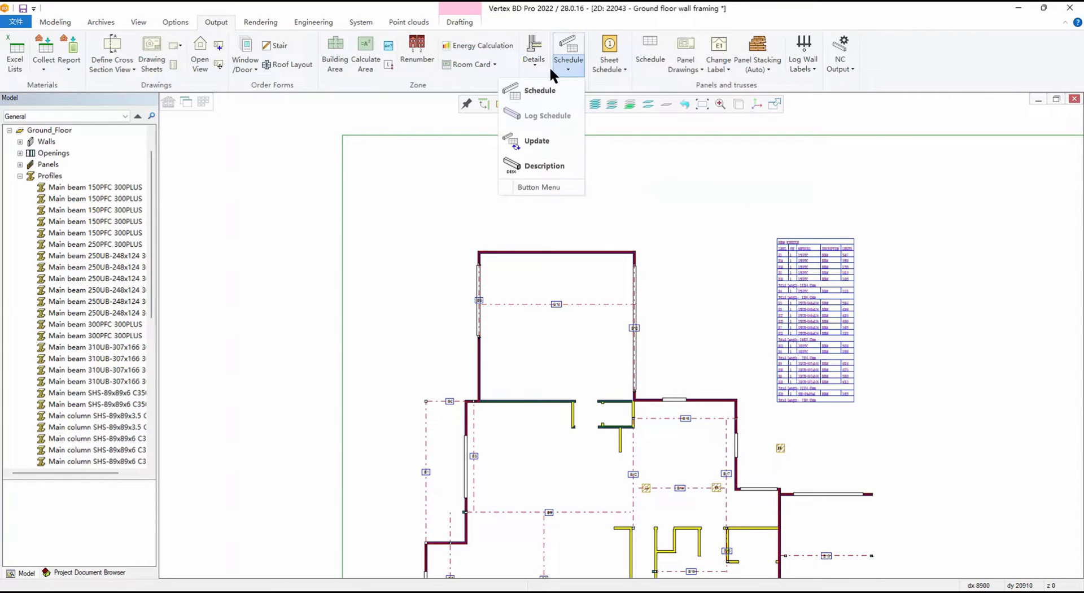
left_click(541, 90)
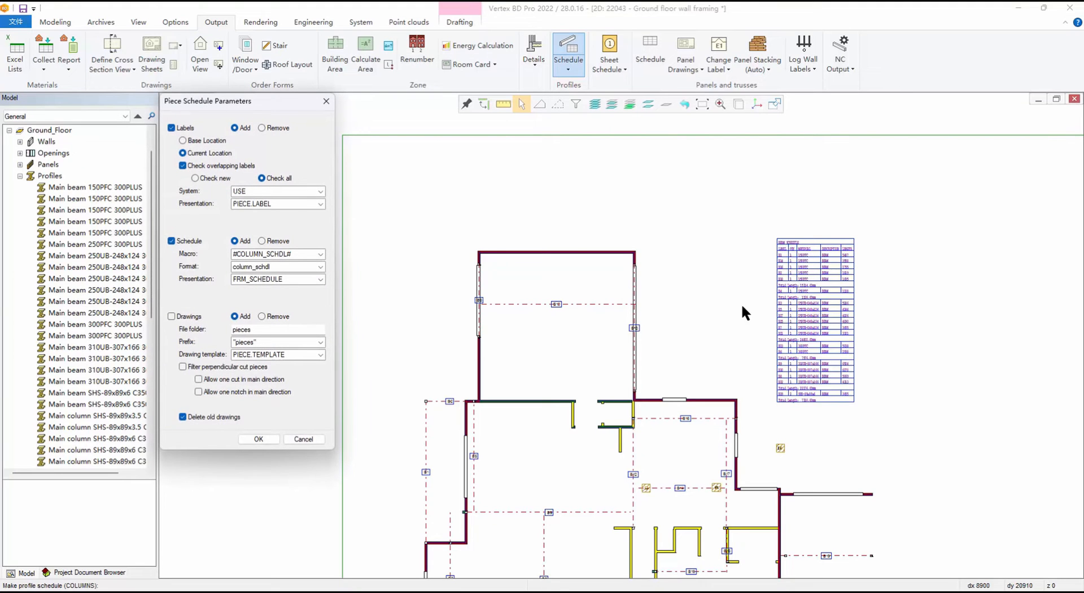
left_click(258, 439)
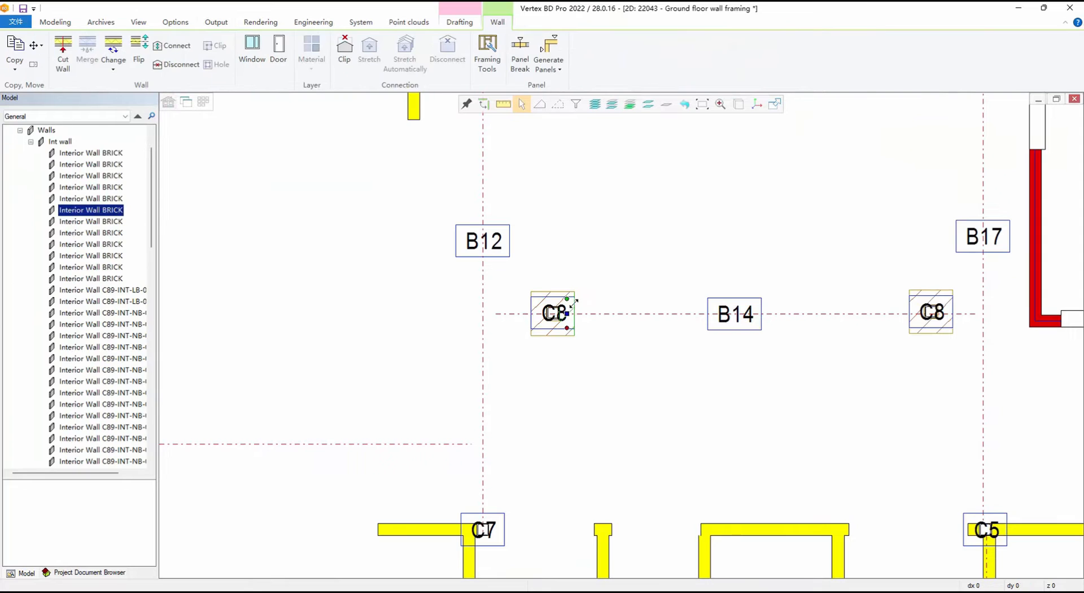
right_click(554, 313)
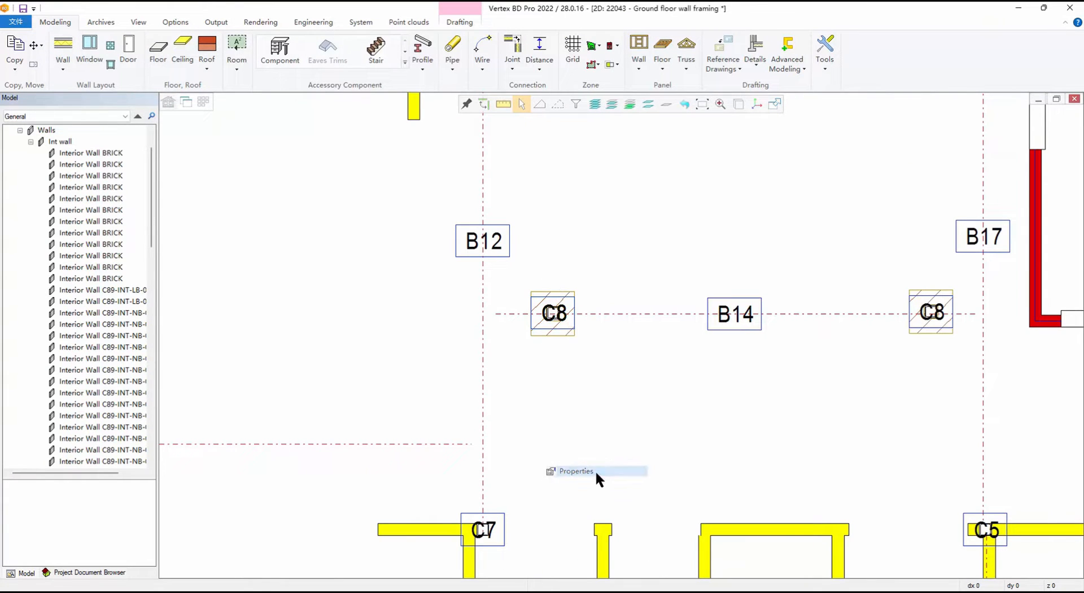
left_click(576, 471)
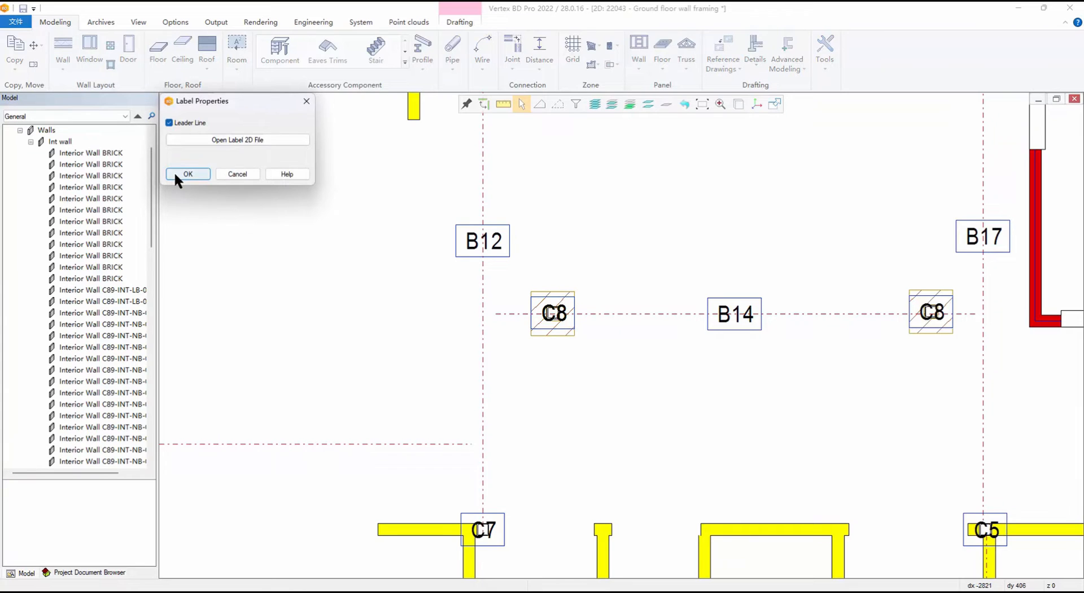
left_click(187, 173)
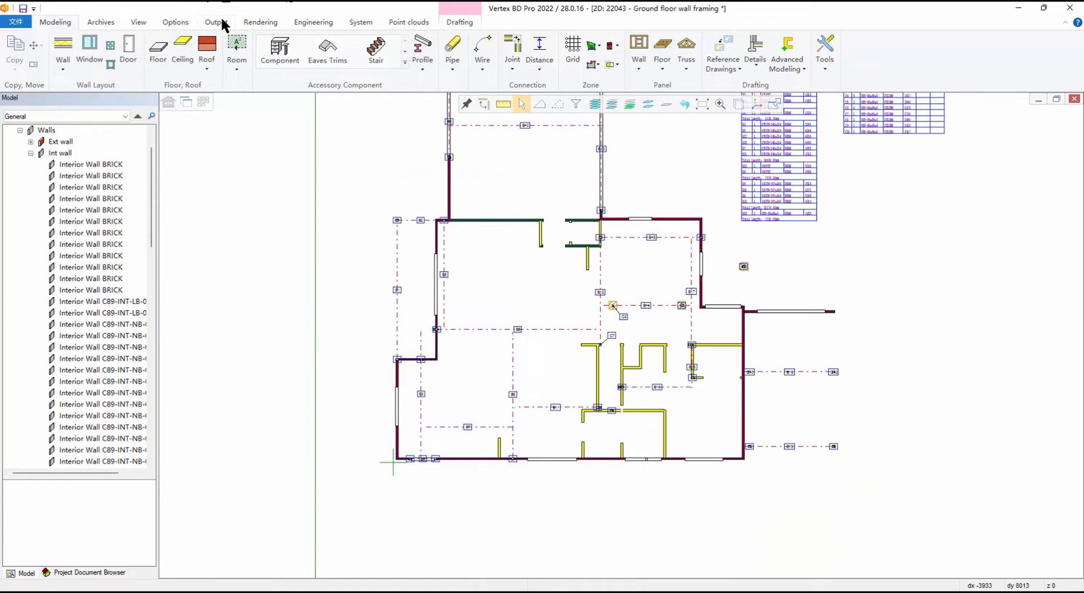
- Produce the Loose Profiles Excel report from the Structural list templates
left_click(216, 22)
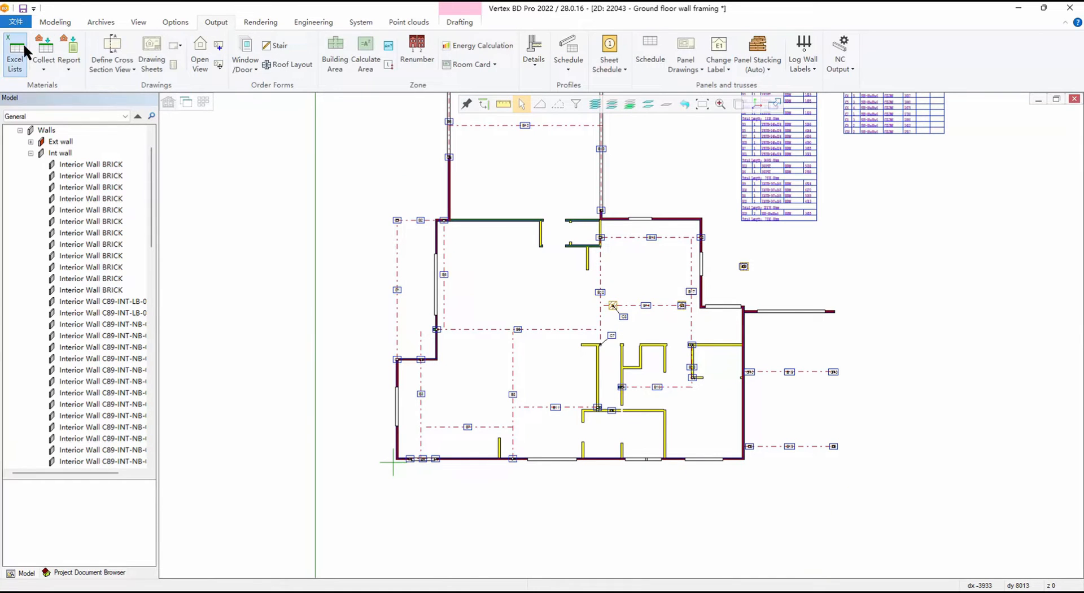
left_click(15, 53)
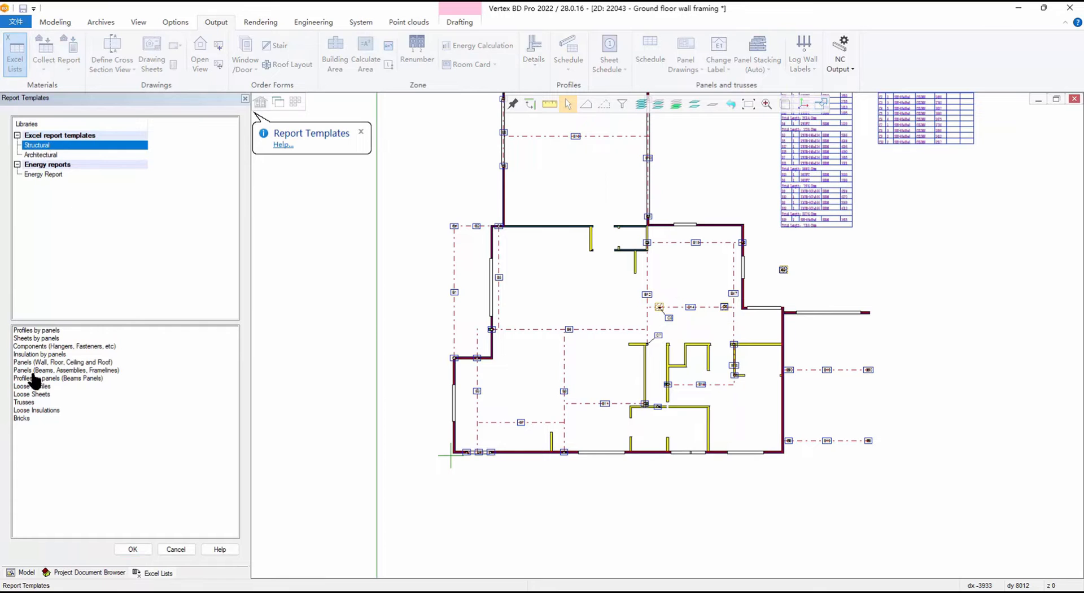
left_click(31, 386)
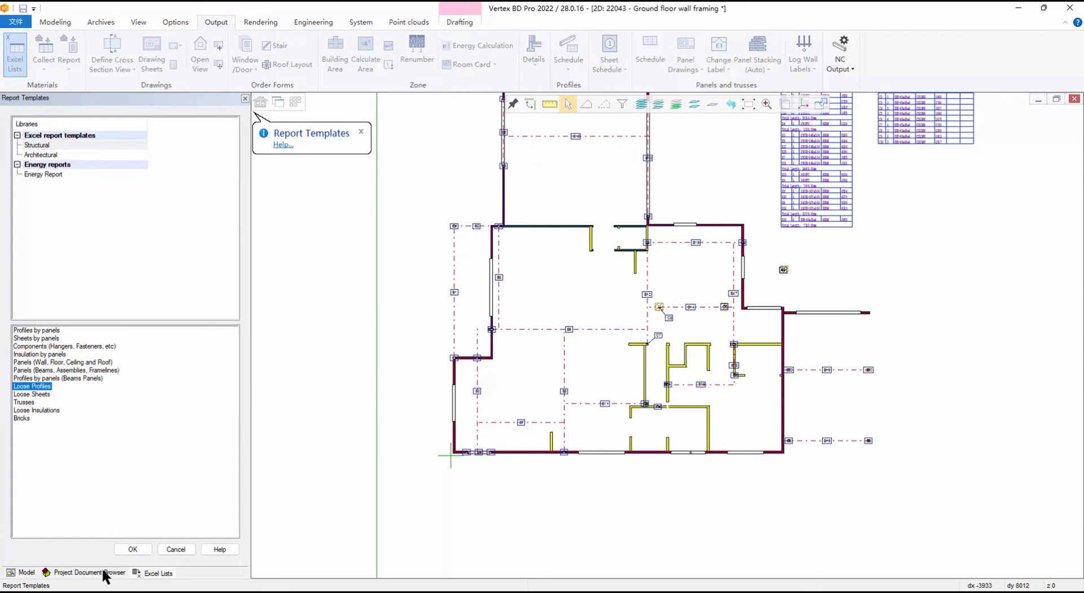
left_click(132, 549)
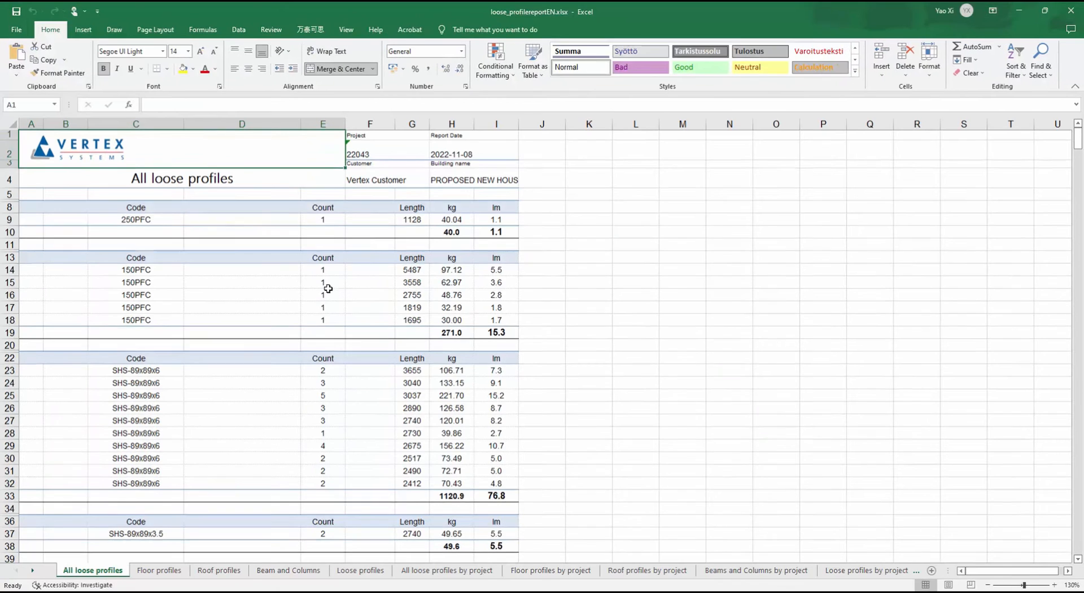
scroll("down", 3)
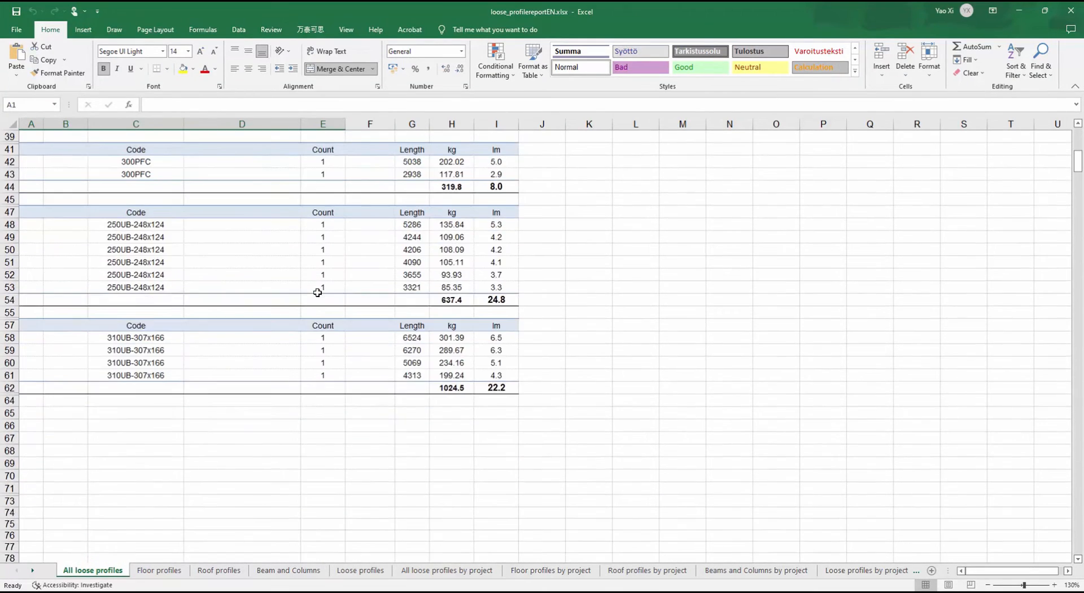
scroll("up", 3)
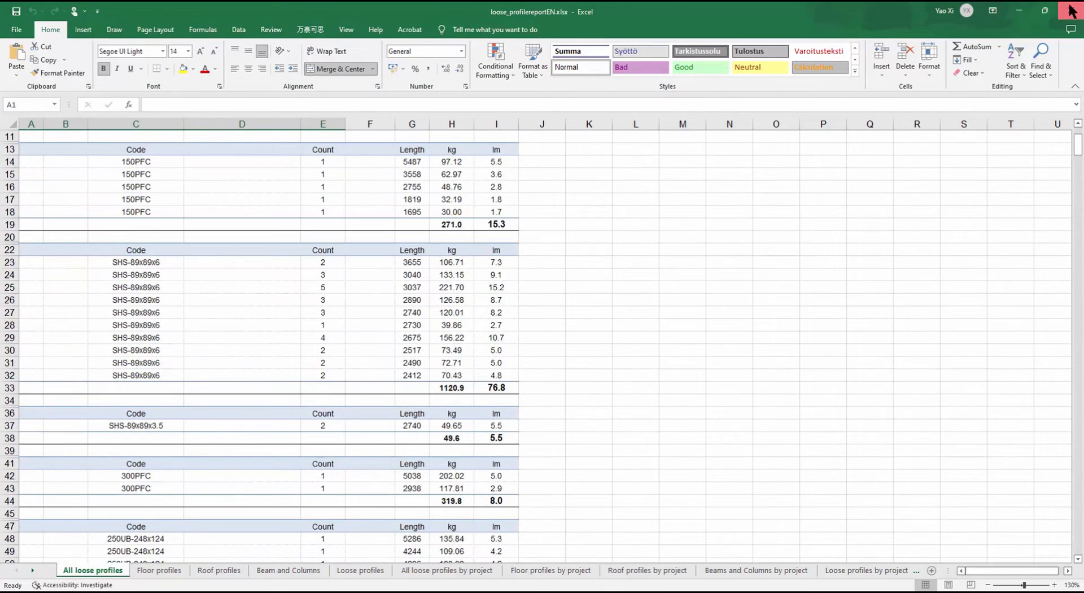